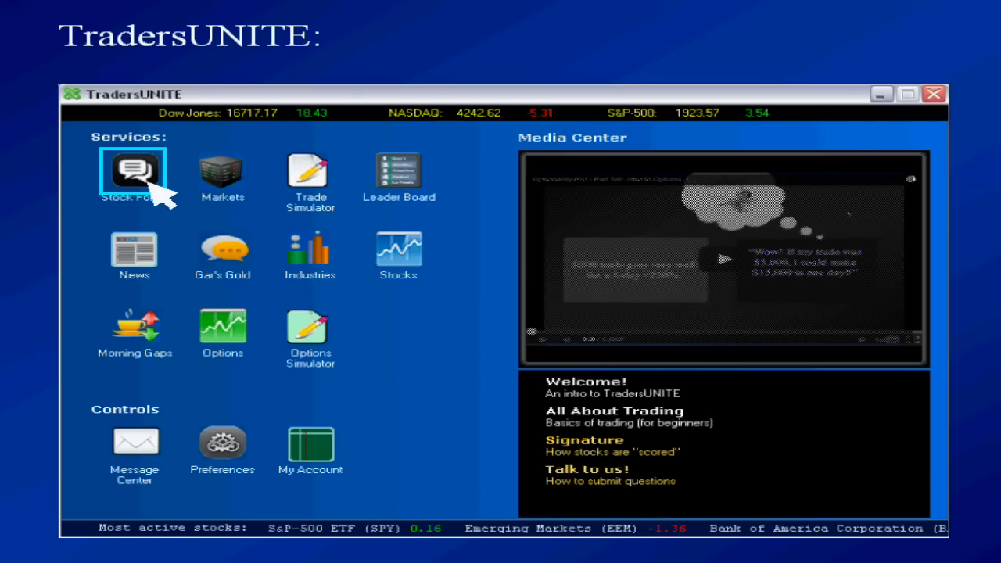
Step: Open the Stock Forum from the Services icons to view trade picks and chat posts
left_click(133, 170)
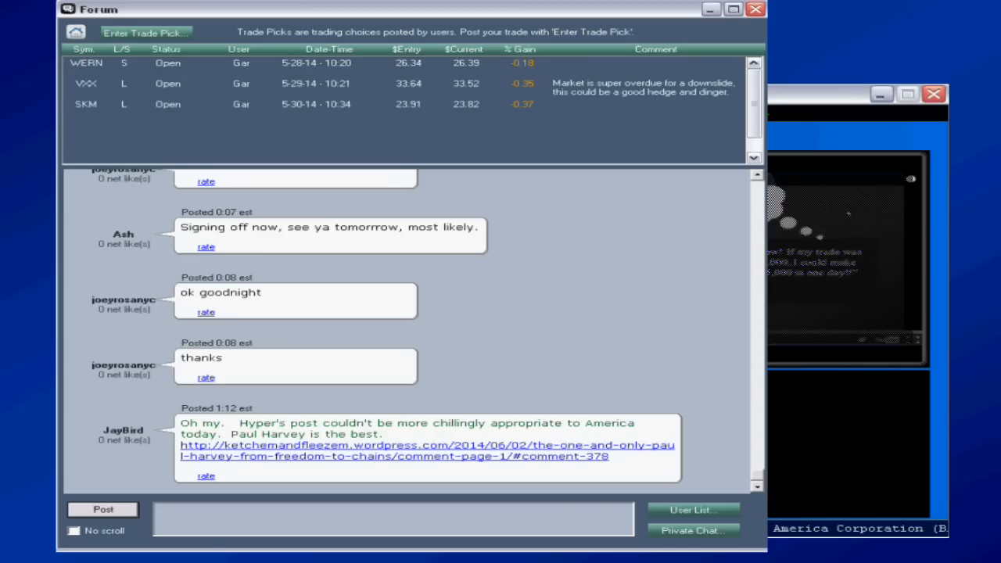
left_click(205, 247)
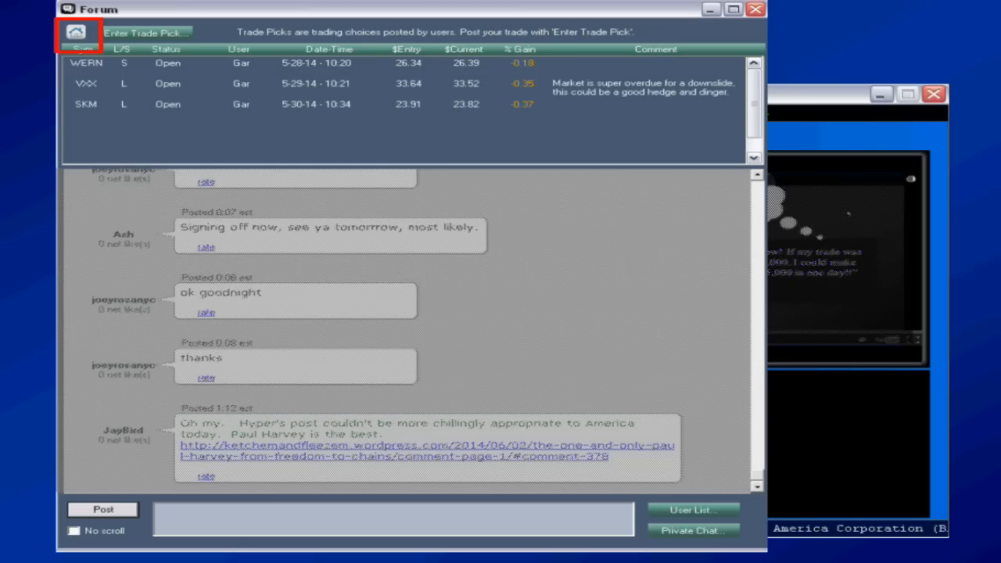
mouse_move(125, 74)
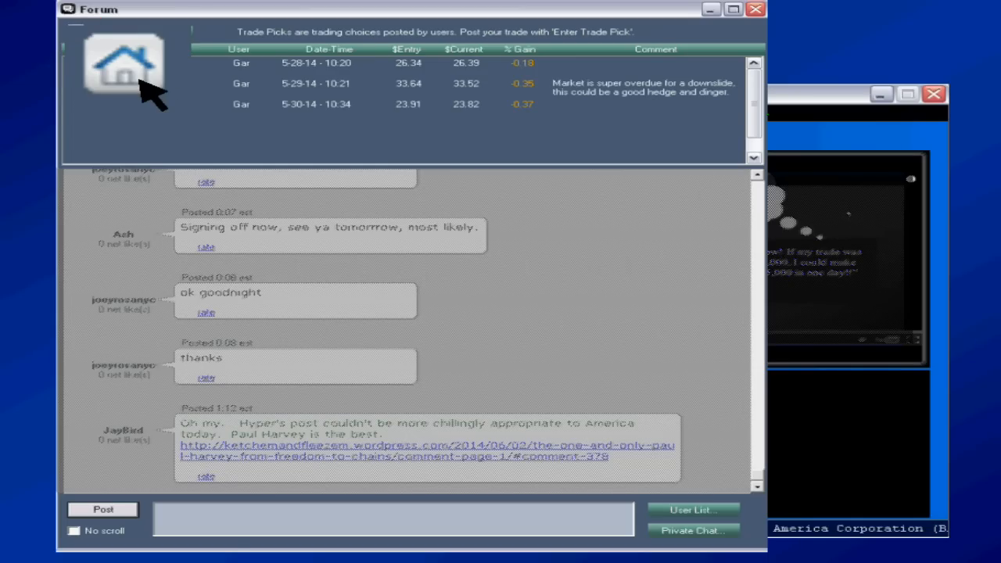
Step: Return from the Forum window to the main TradersUNITE services hub via Home
left_click(123, 62)
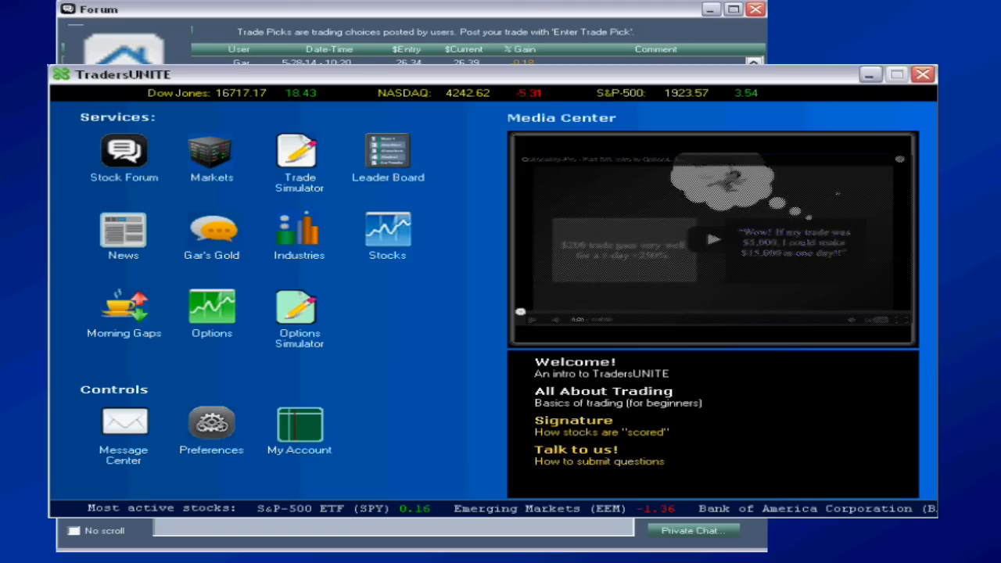
left_click(124, 152)
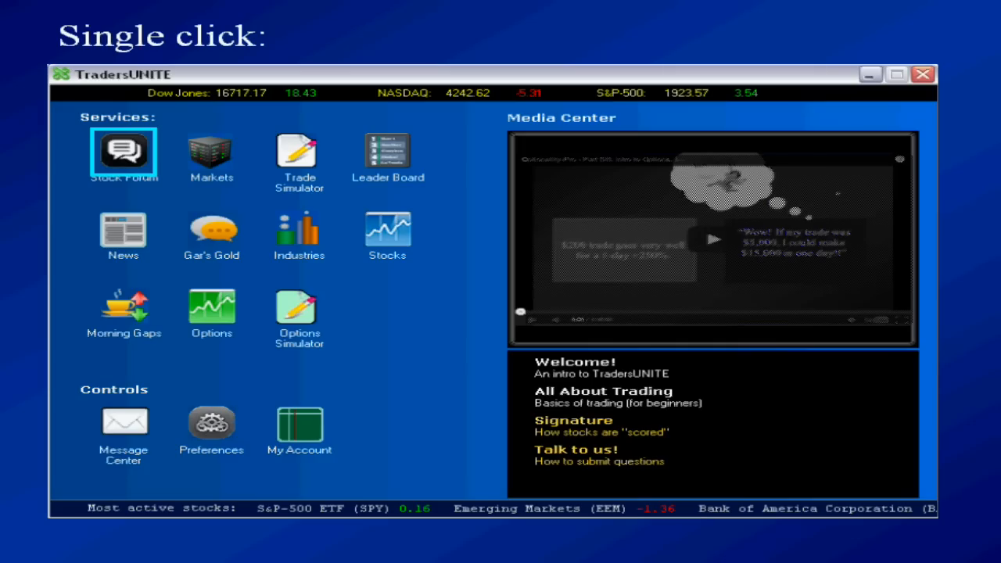
Step: Select Stock Forum to list its tutorials, then choose Trade Picks
left_click(123, 152)
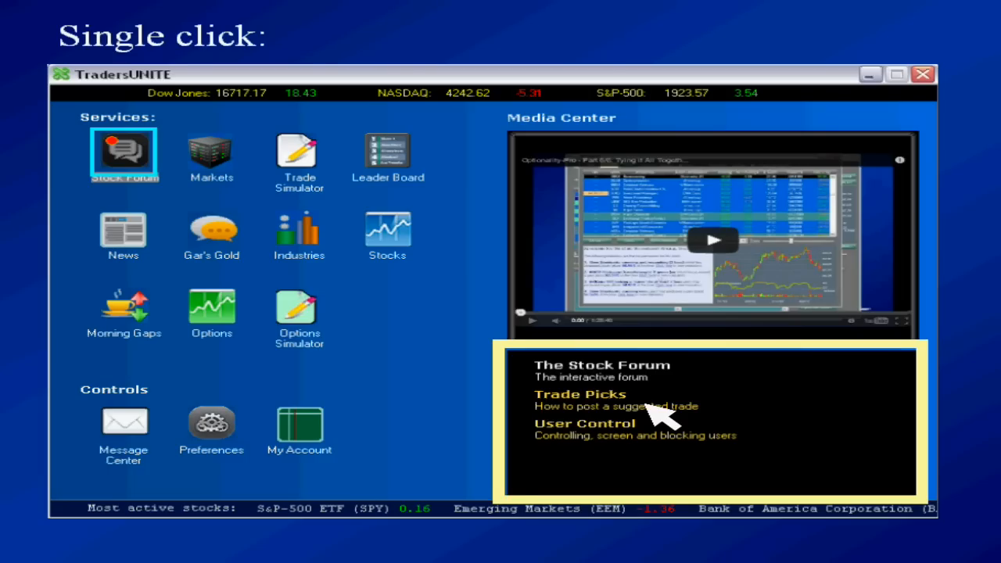
left_click(712, 240)
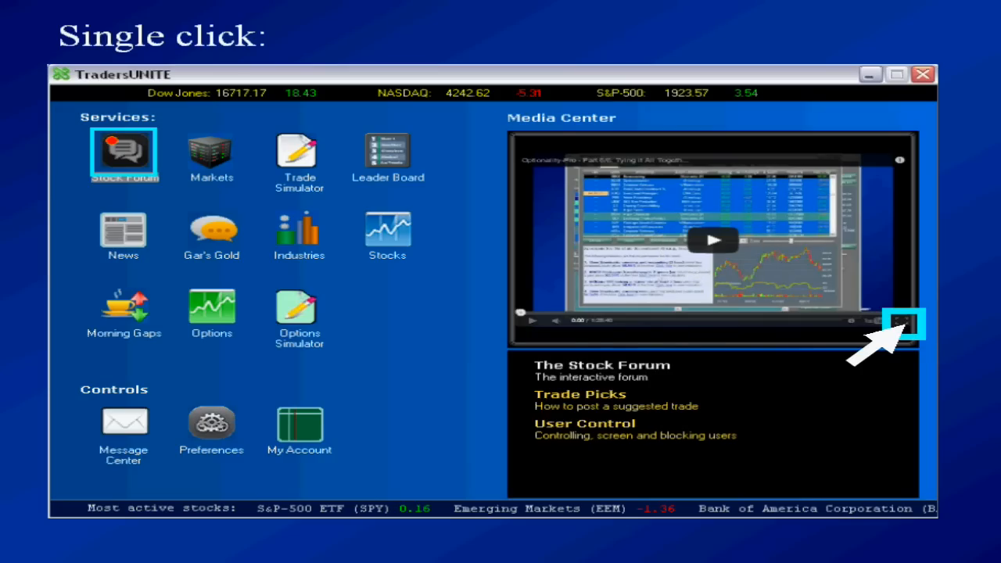
left_click(907, 322)
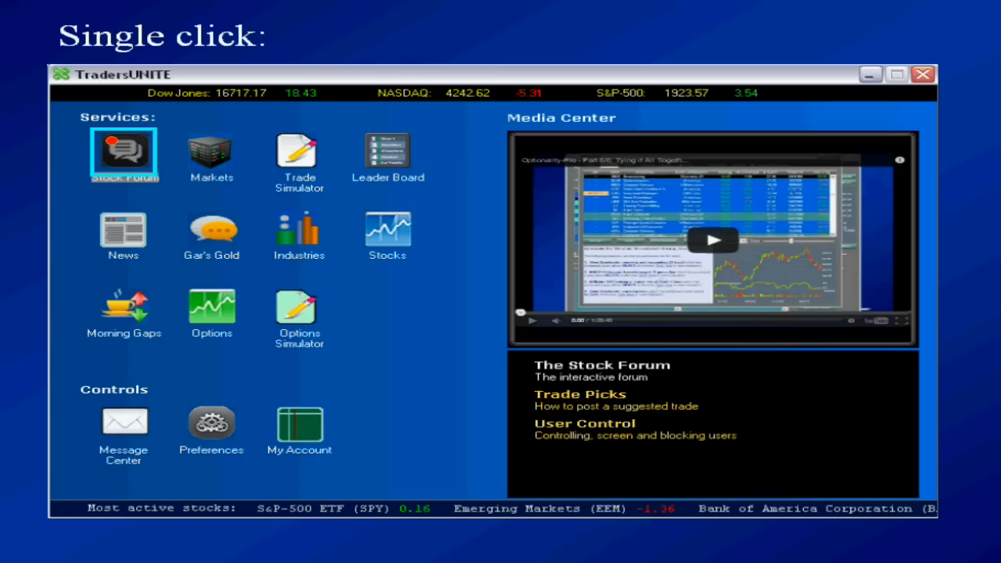
left_click(211, 152)
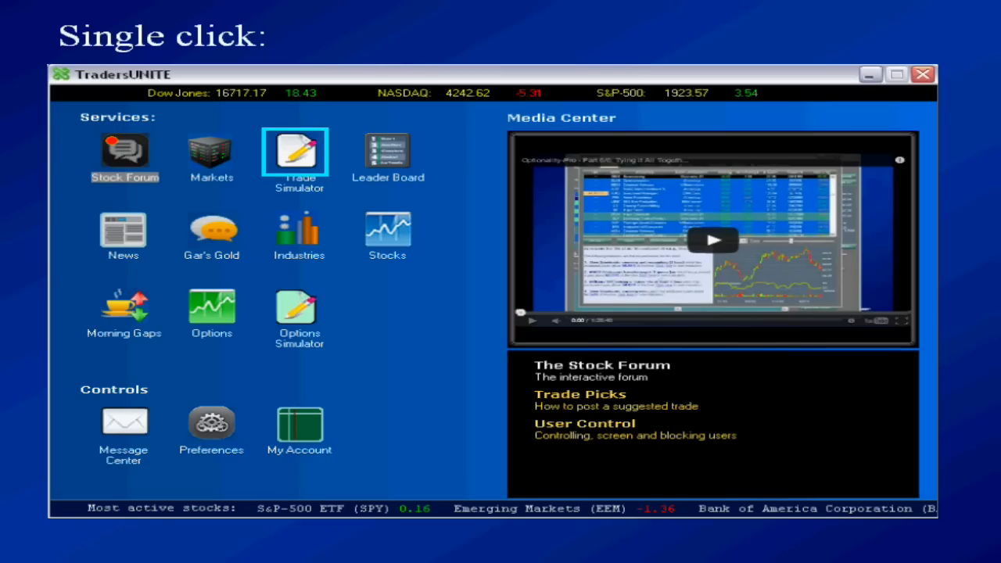
Step: Select Trade Simulator and Leader Board, then restore the default Welcome videos
left_click(387, 151)
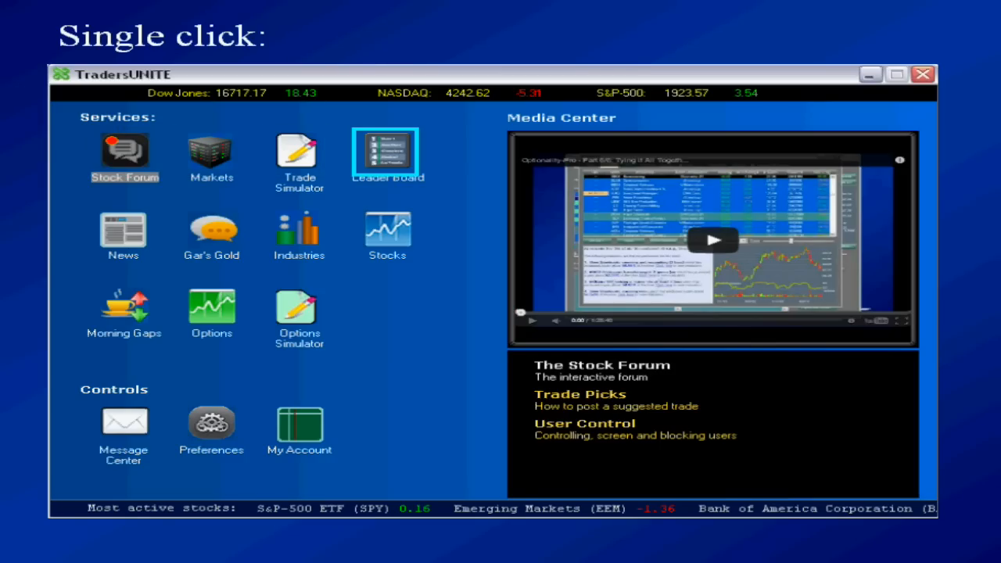
left_click(123, 233)
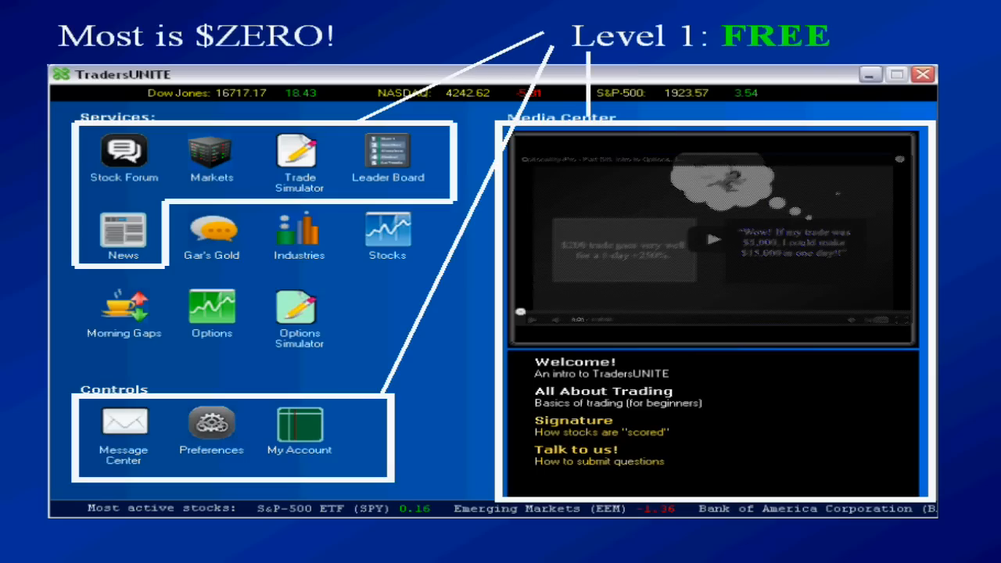
key("Right")
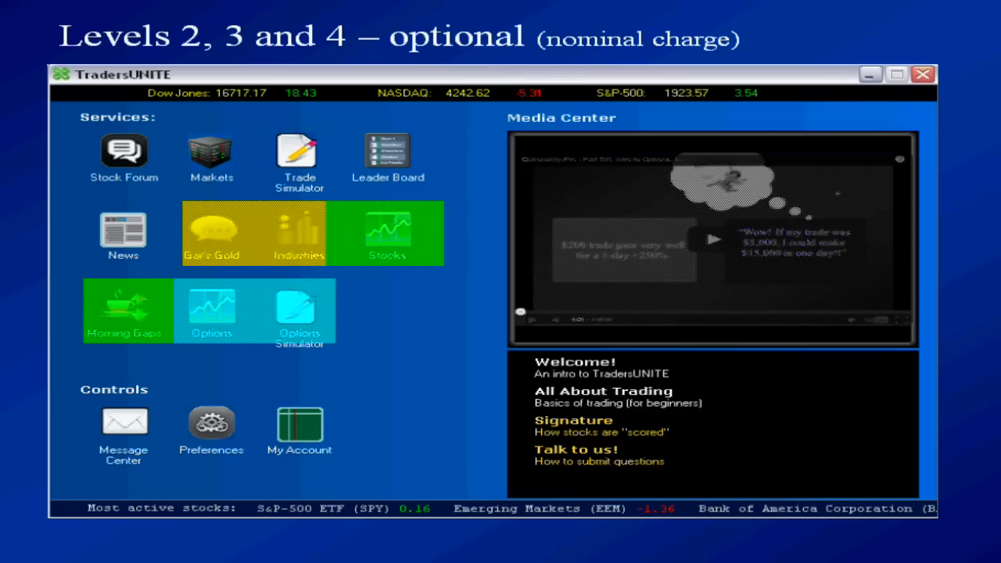